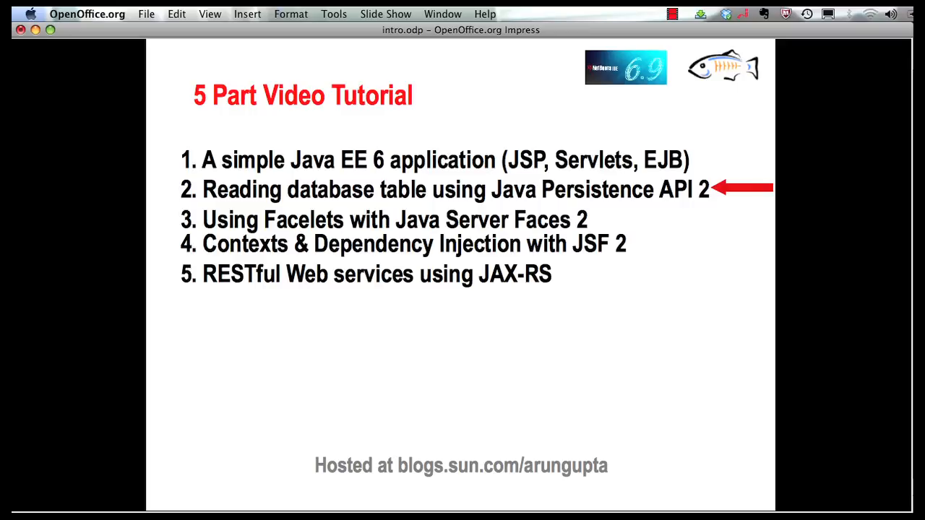
{"action": "mouse_move", "coordinate": [676, 214]}
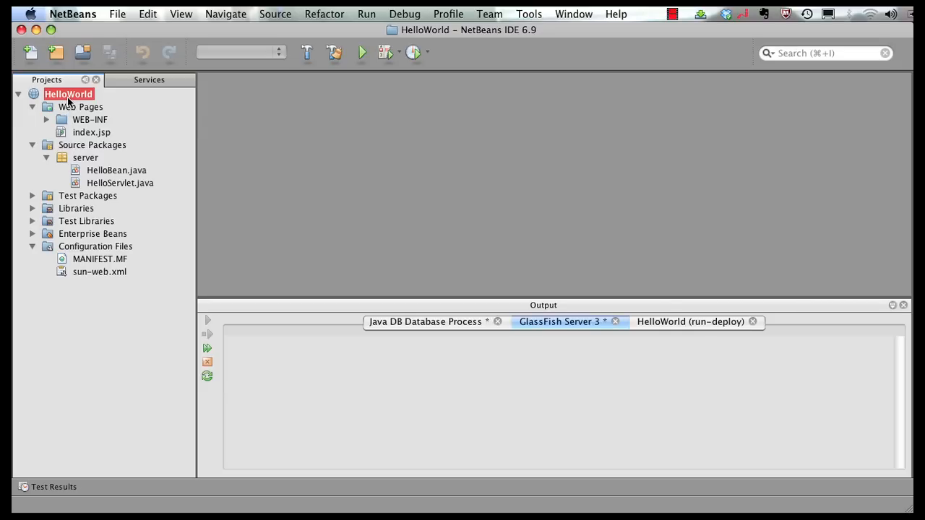
{"action": "mouse_move", "coordinate": [67, 95]}
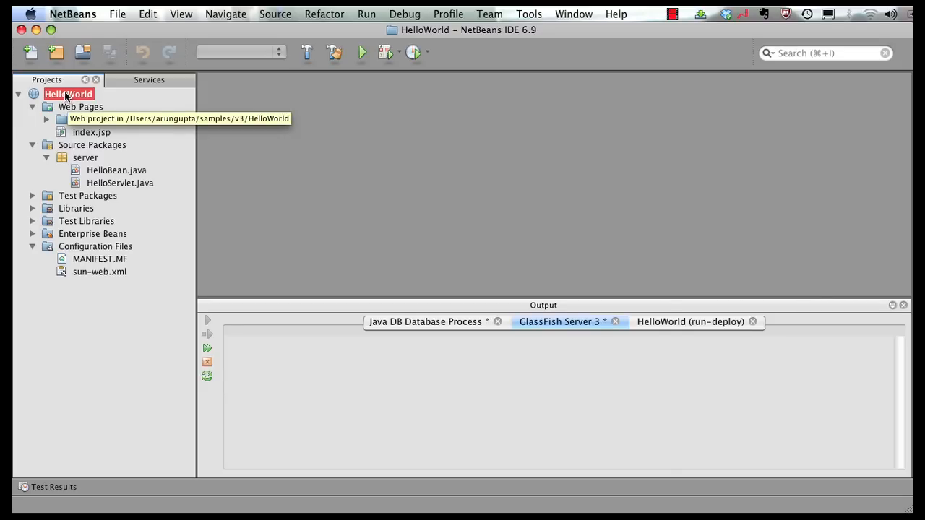
Start Entity Classes from Database for HelloWorld and choose the jdbc/sample data source.
{"action": "right_click", "coordinate": [64, 94]}
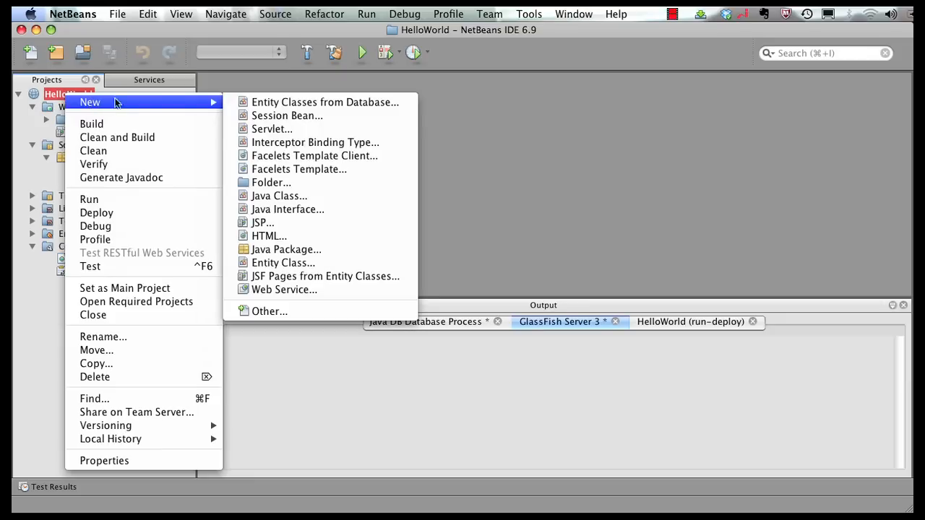
{"action": "left_click", "coordinate": [322, 102]}
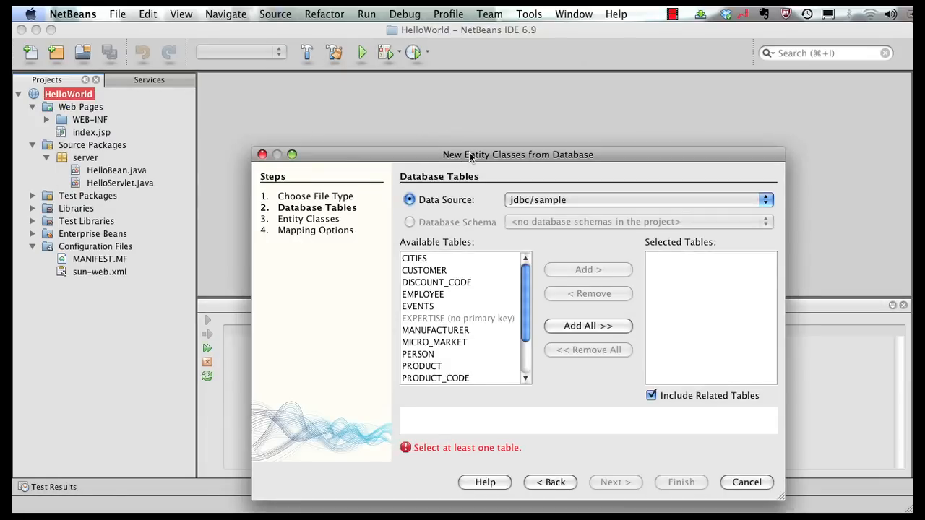
{"action": "left_click", "coordinate": [764, 200]}
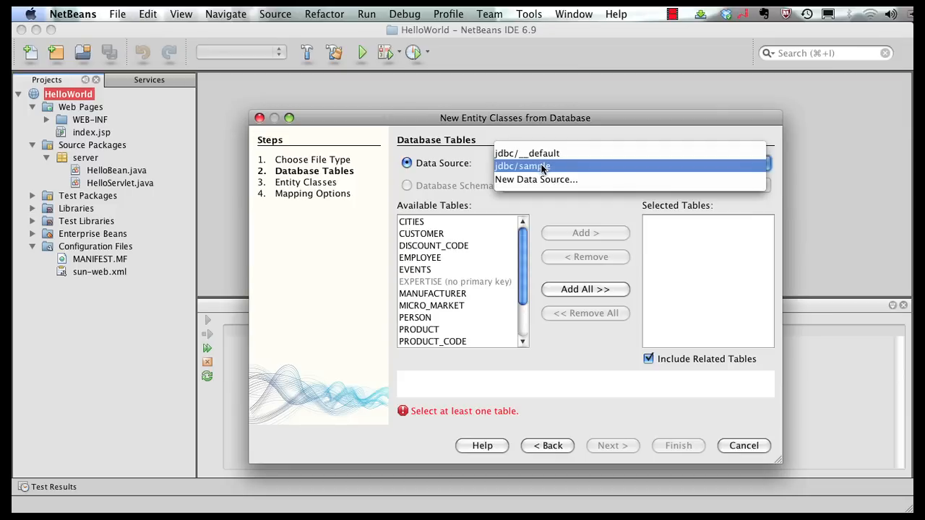
{"action": "left_click", "coordinate": [527, 152]}
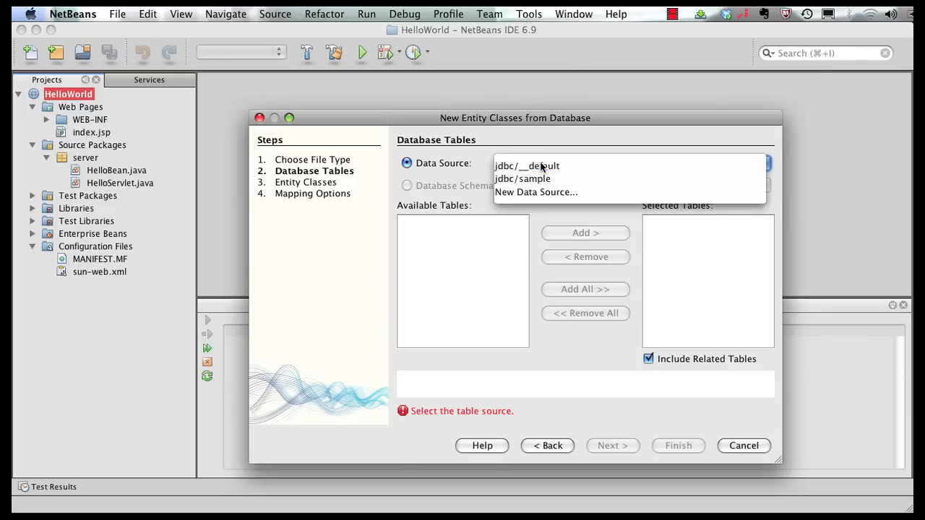
{"action": "left_click", "coordinate": [523, 179]}
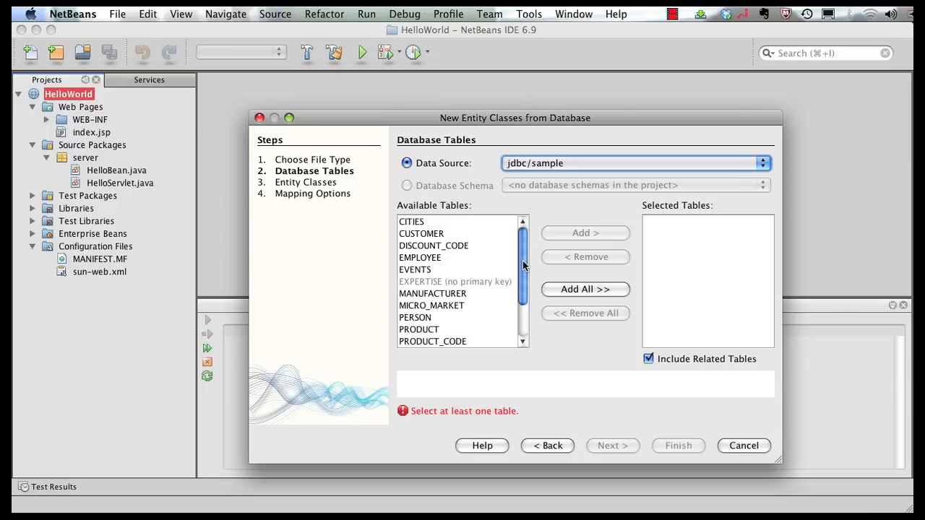
Select the STATES table and add it to the tables to generate.
{"action": "scroll", "scroll_direction": "down", "scroll_amount": 3}
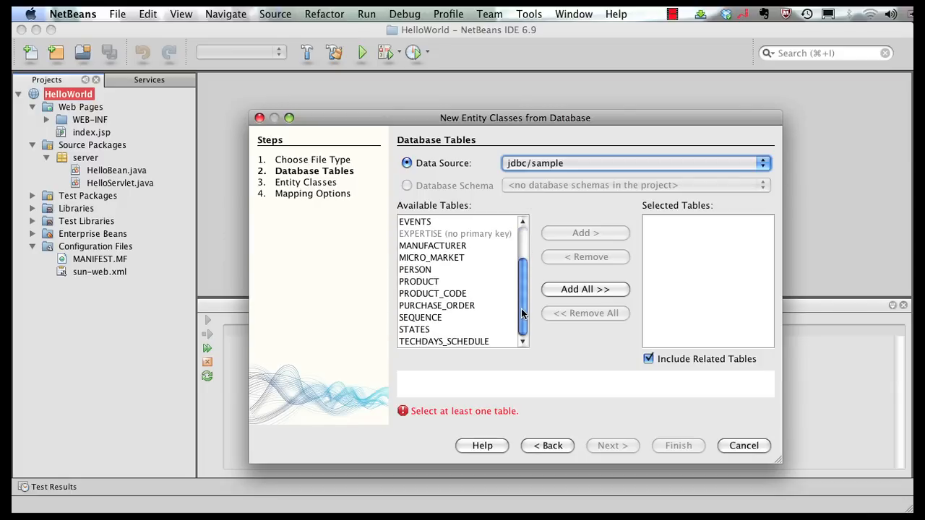
{"action": "mouse_move", "coordinate": [457, 335]}
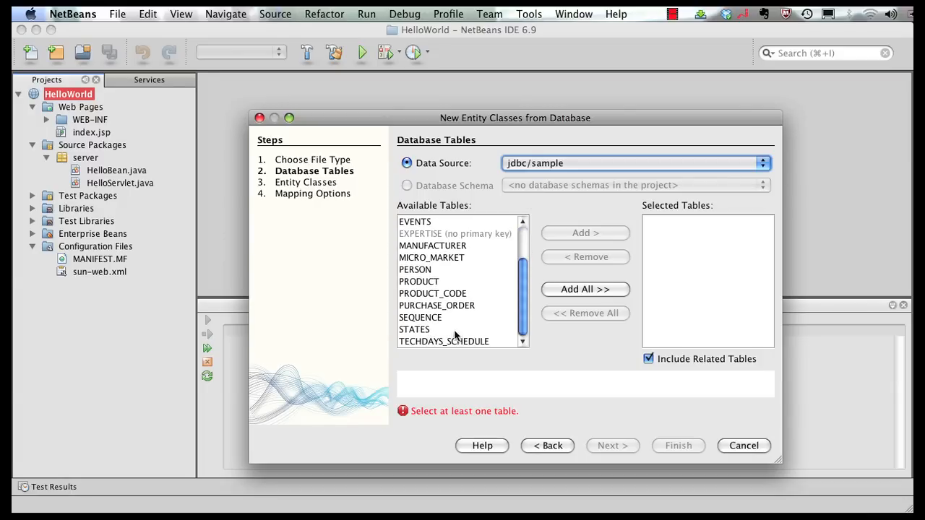
{"action": "mouse_move", "coordinate": [457, 306]}
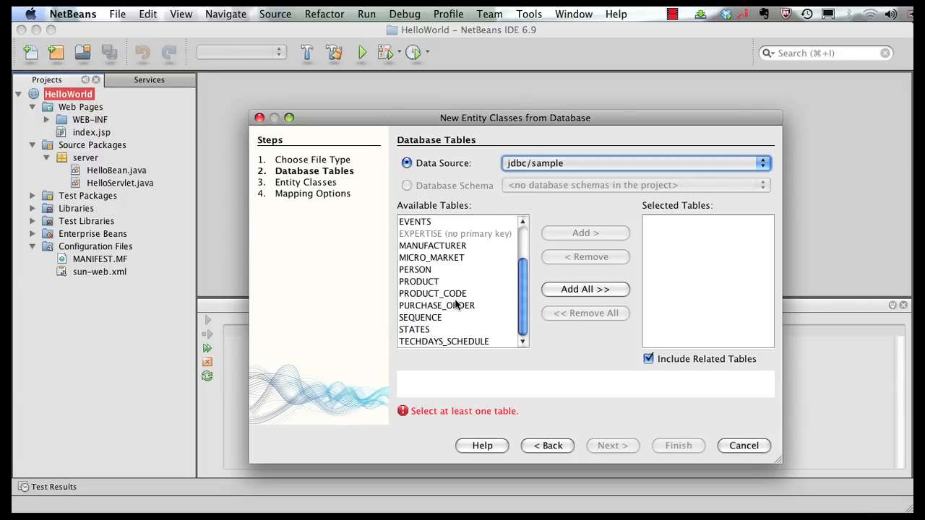
{"action": "left_click", "coordinate": [414, 329]}
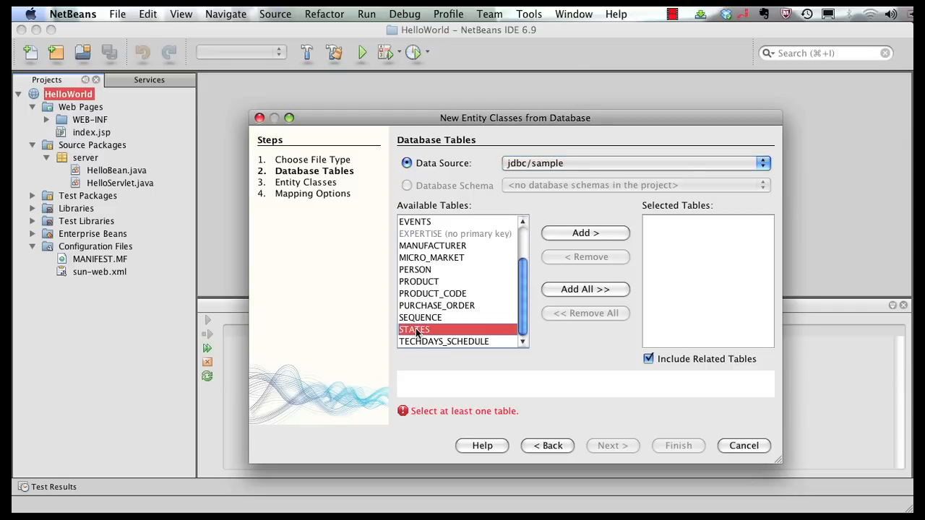
{"action": "mouse_move", "coordinate": [585, 233]}
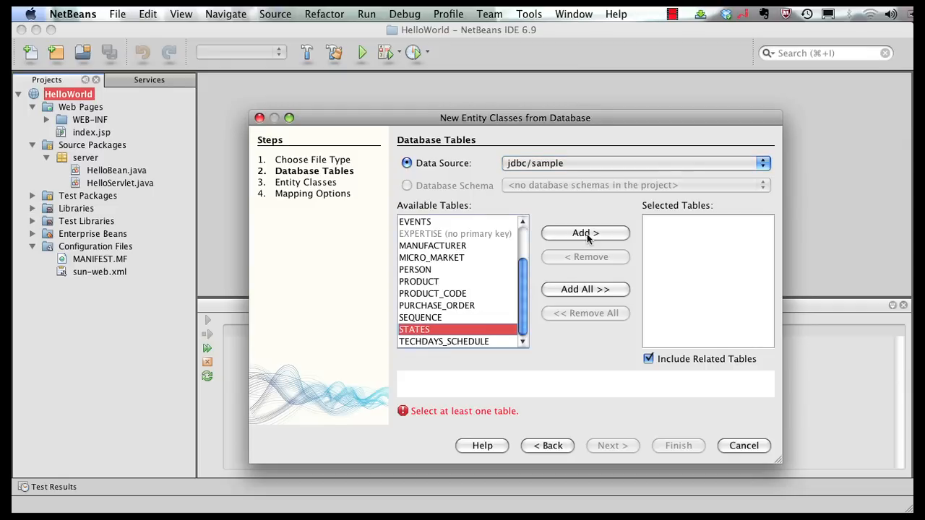
{"action": "left_click", "coordinate": [585, 232]}
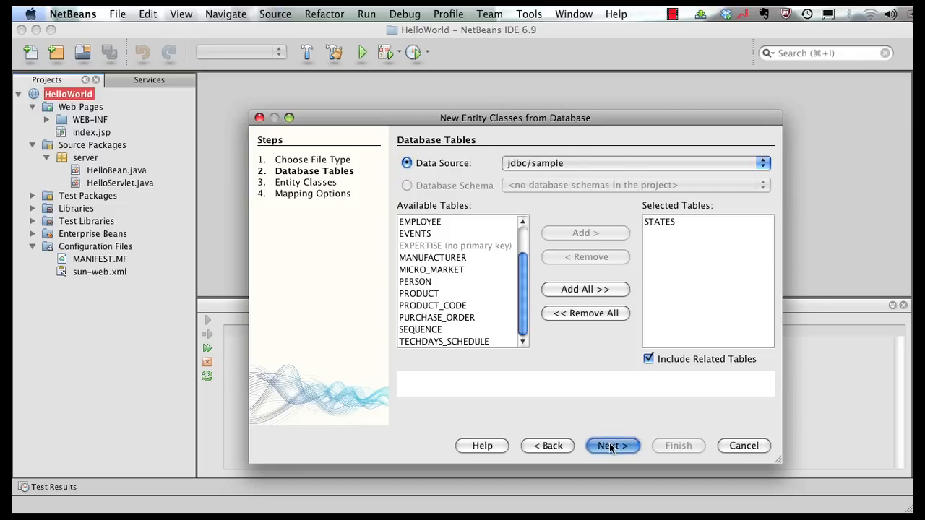
Change the entity package to 'model' and finish generating the States class.
{"action": "left_click", "coordinate": [612, 446]}
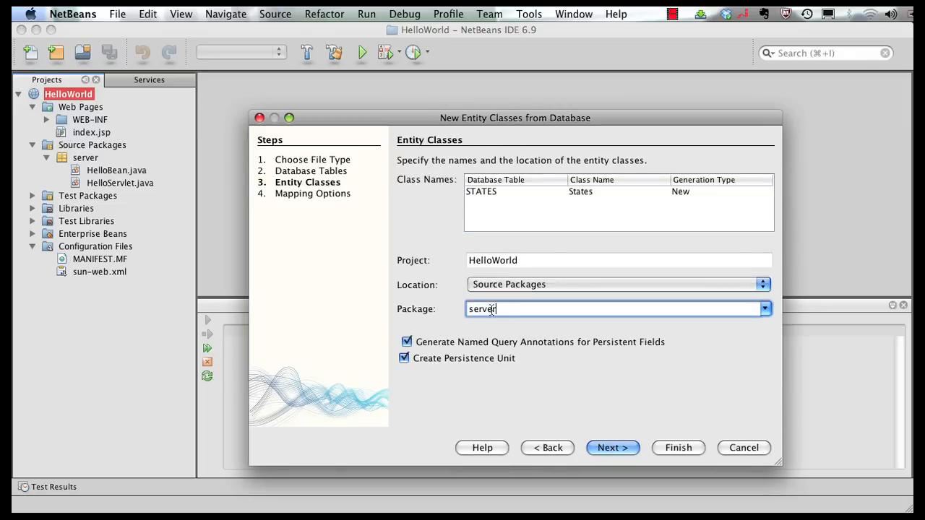
{"action": "type", "text": "model"}
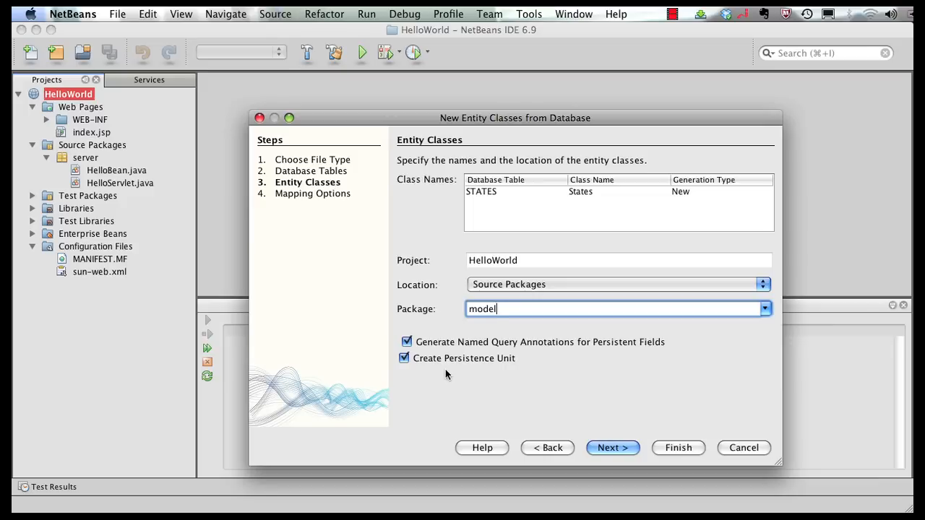
{"action": "mouse_move", "coordinate": [487, 355]}
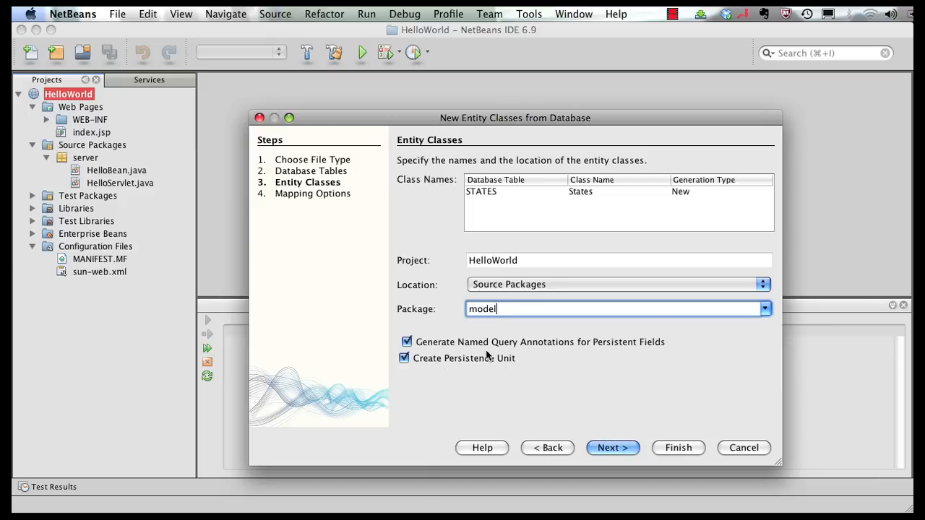
{"action": "mouse_move", "coordinate": [468, 350]}
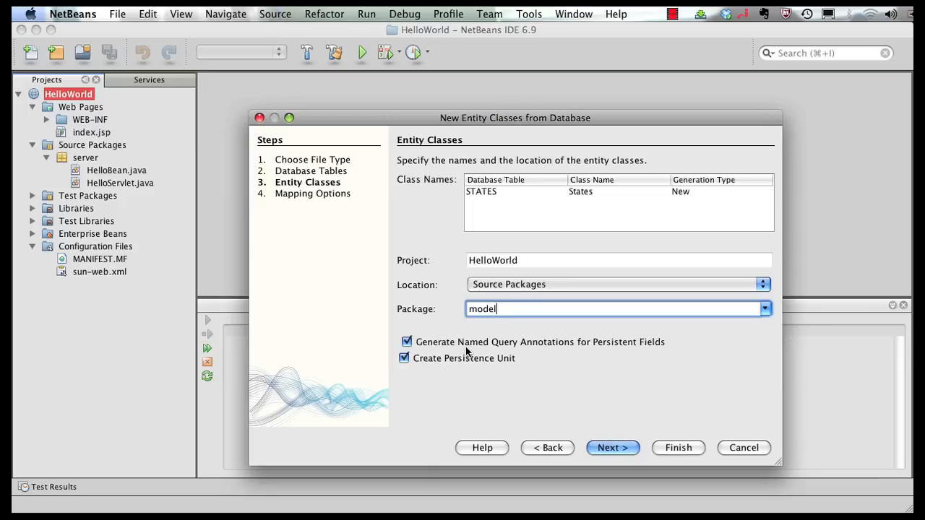
{"action": "mouse_move", "coordinate": [481, 361]}
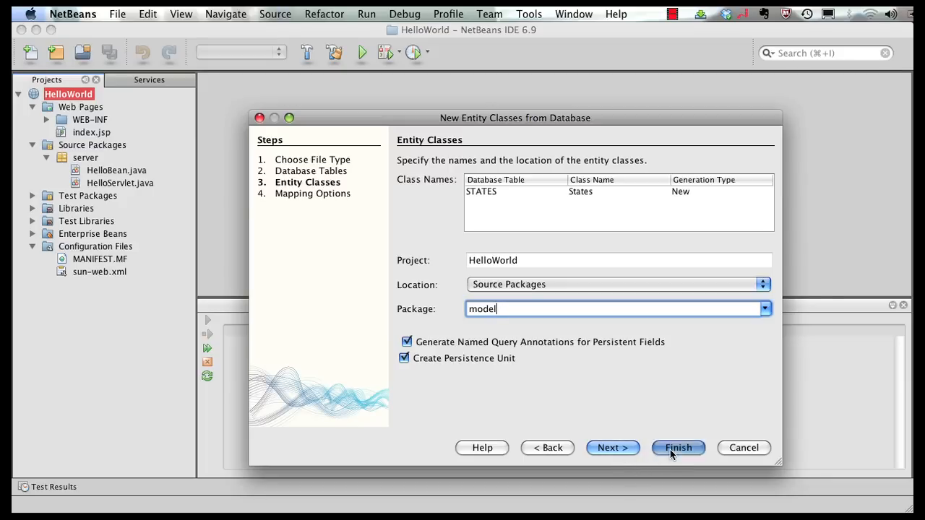
{"action": "left_click", "coordinate": [678, 448]}
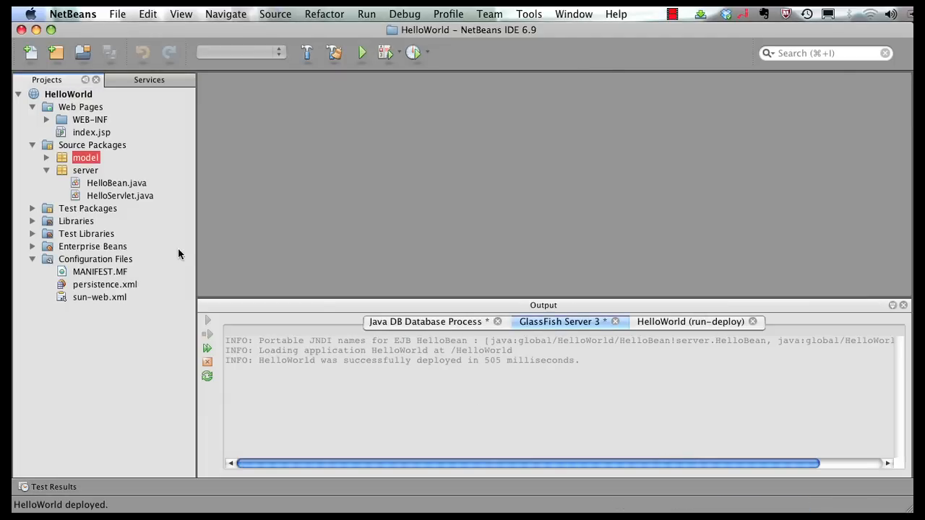
Open States.java from the model package and review States.findAll, its fields and methods.
{"action": "left_click", "coordinate": [46, 158]}
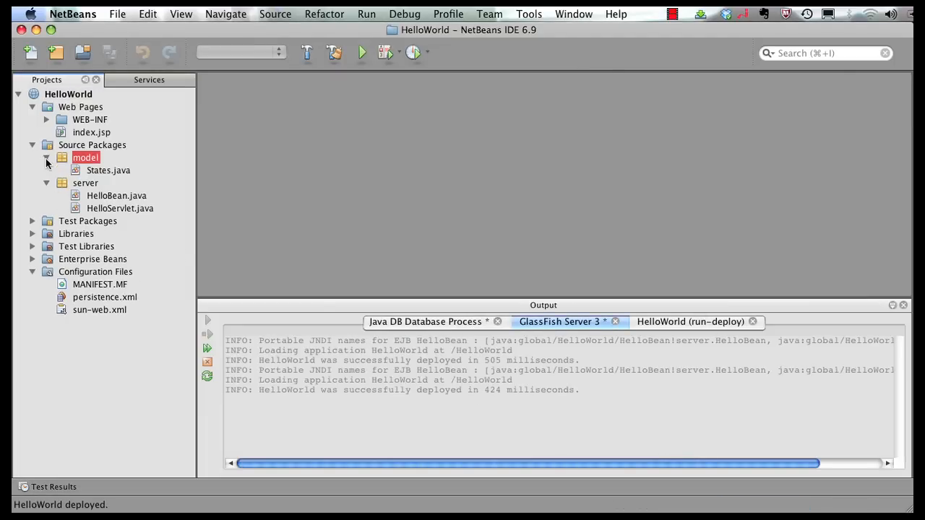
{"action": "double_click", "coordinate": [108, 170]}
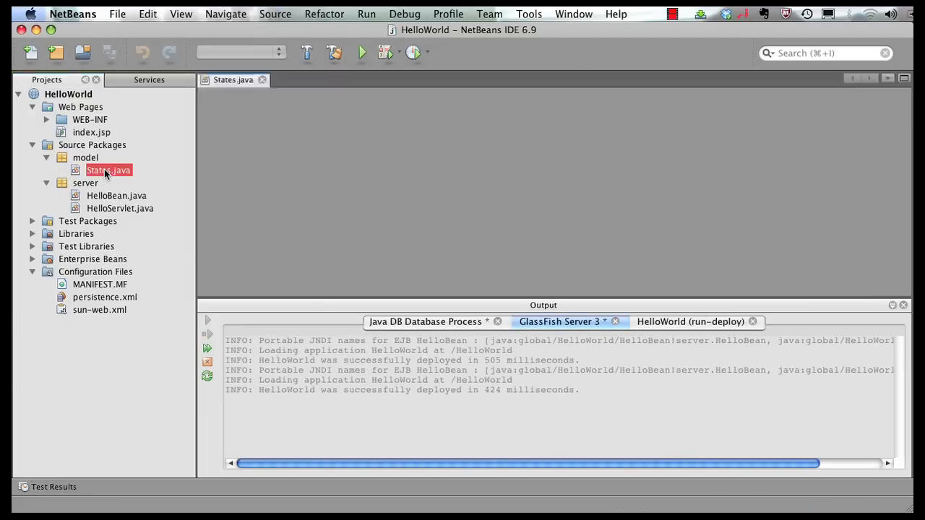
{"action": "double_click", "coordinate": [108, 170]}
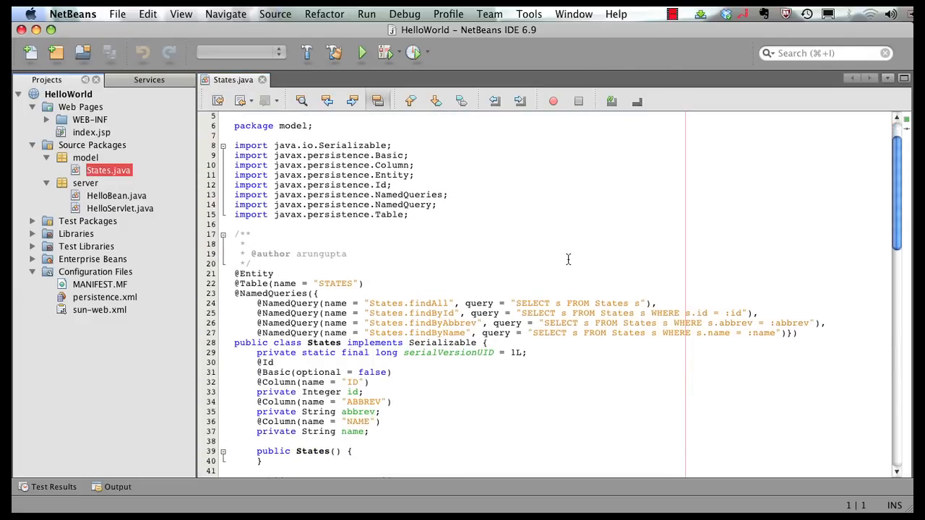
{"action": "double_click", "coordinate": [324, 342]}
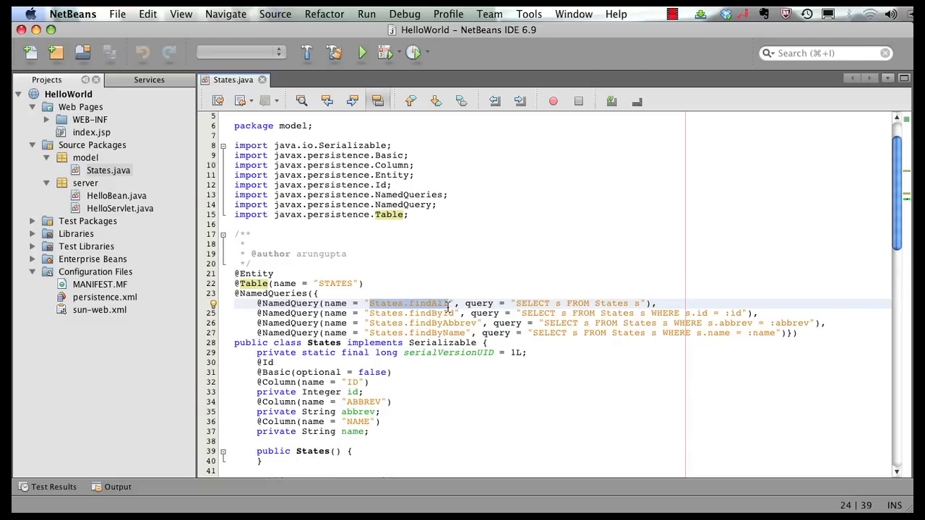
{"action": "scroll", "scroll_direction": "down", "scroll_amount": 3}
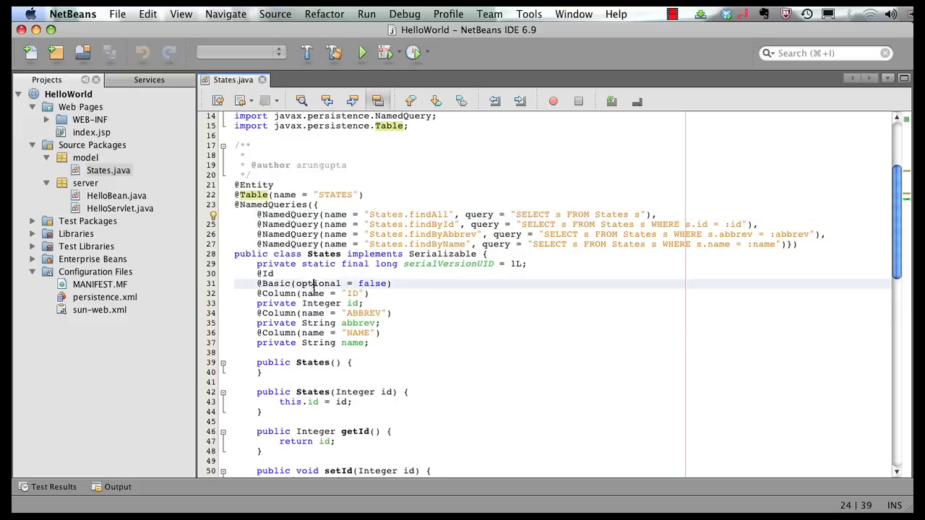
{"action": "scroll", "scroll_direction": "down", "scroll_amount": 3}
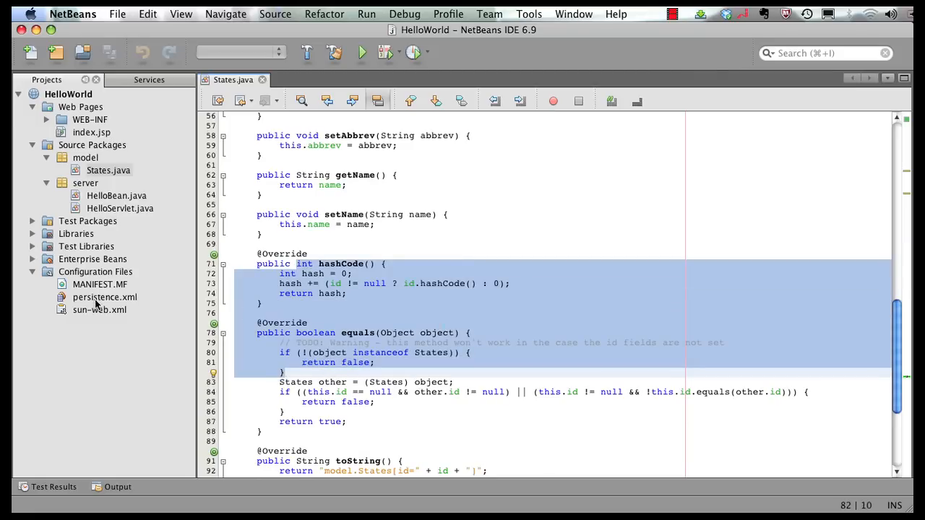
Open persistence.xml to view the HelloWorldPU unit using EclipseLink and jdbc/sample.
{"action": "double_click", "coordinate": [105, 297]}
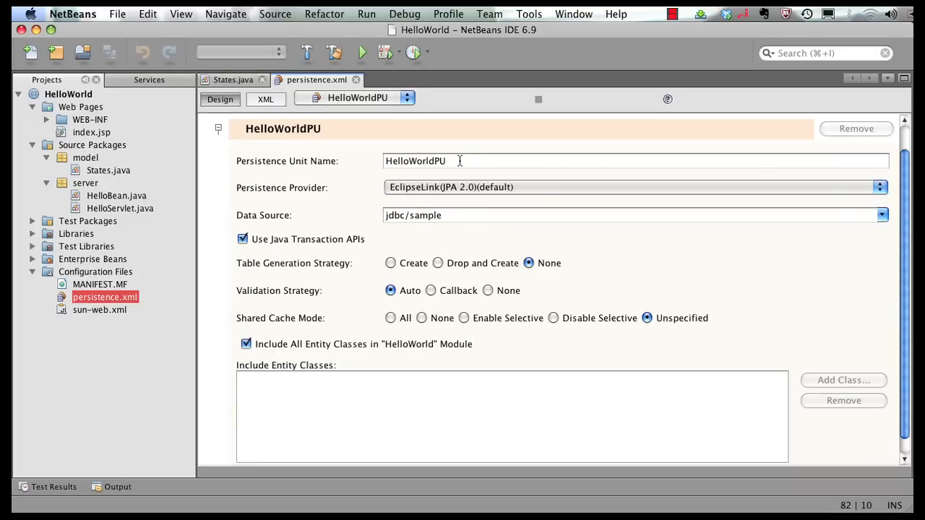
{"action": "mouse_move", "coordinate": [485, 190]}
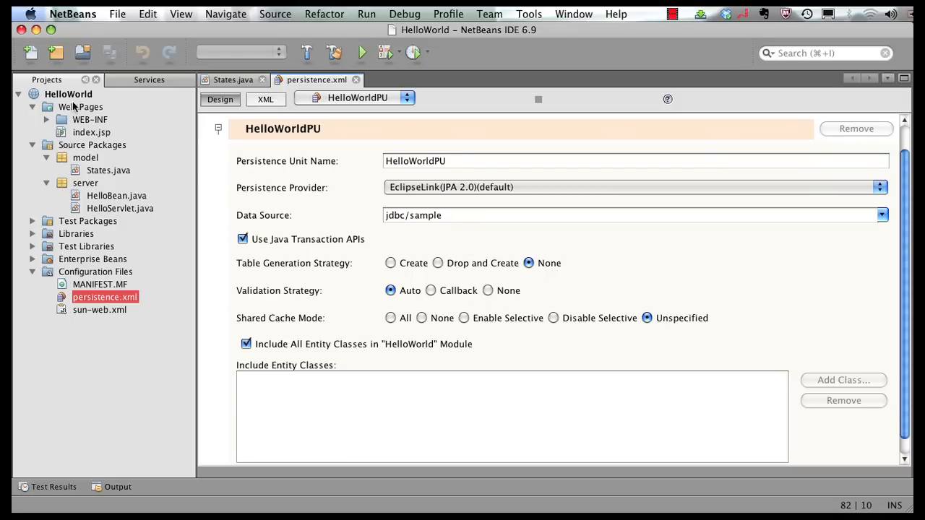
{"action": "mouse_move", "coordinate": [119, 208]}
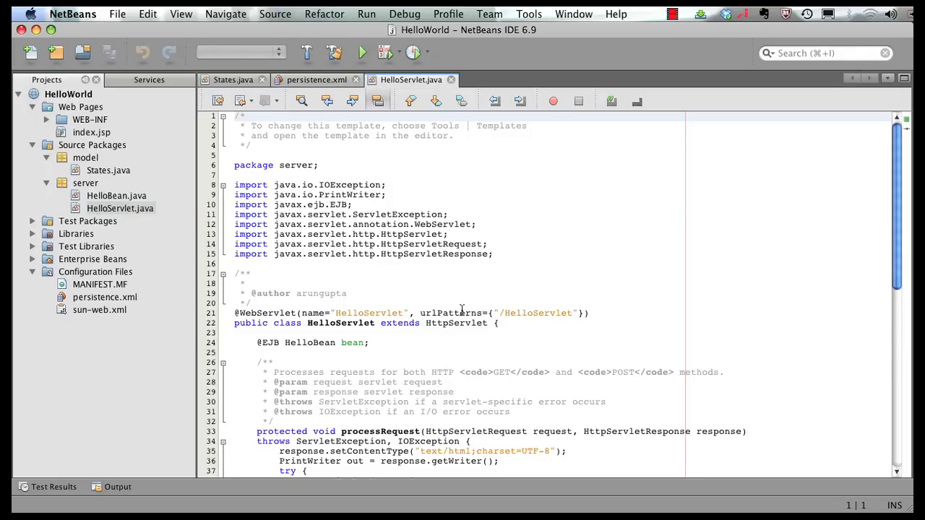
{"action": "scroll", "scroll_direction": "down", "scroll_amount": 3}
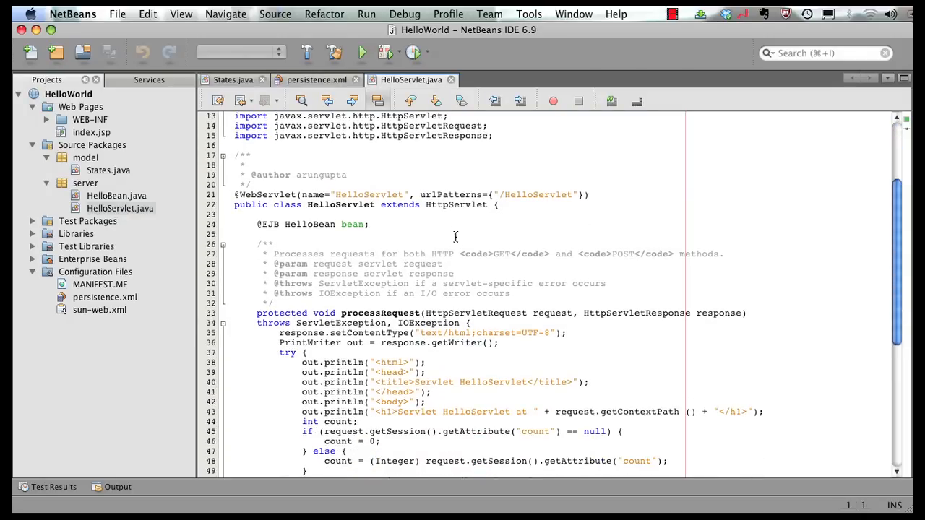
{"action": "type", "text": "@"}
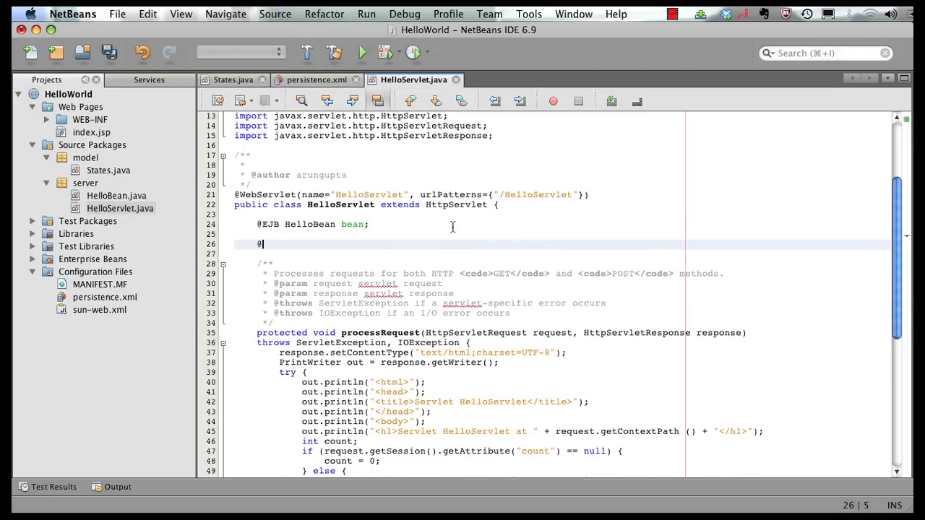
{"action": "type", "text": "PersistenceUnit"}
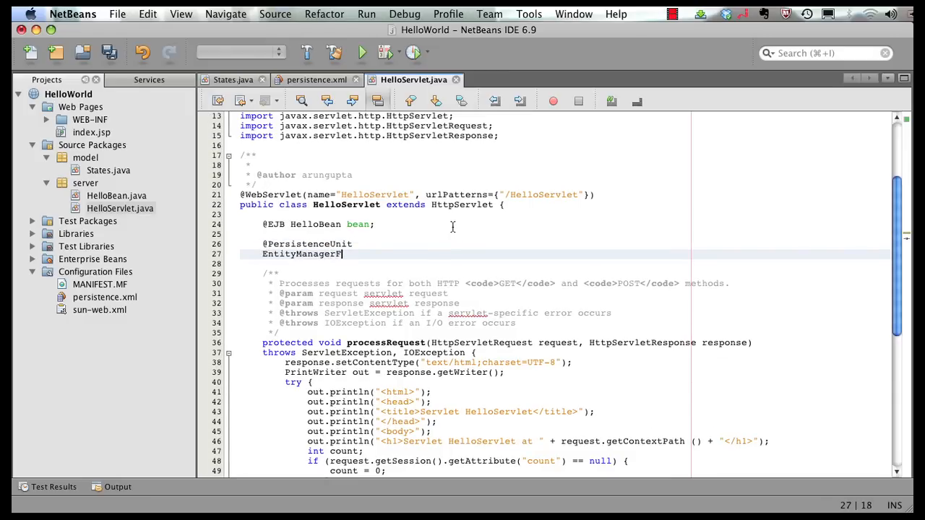
{"action": "type", "text": "actory e,"}
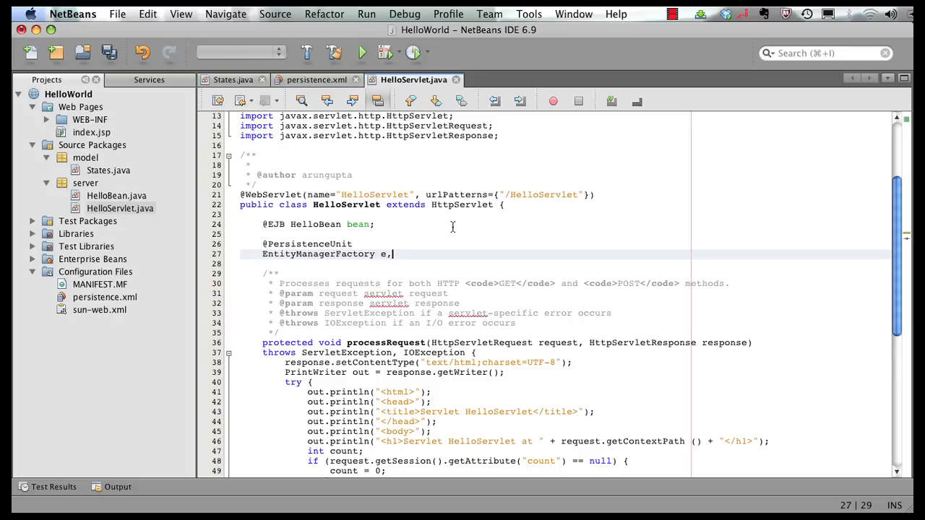
{"action": "type", "text": "mf;"}
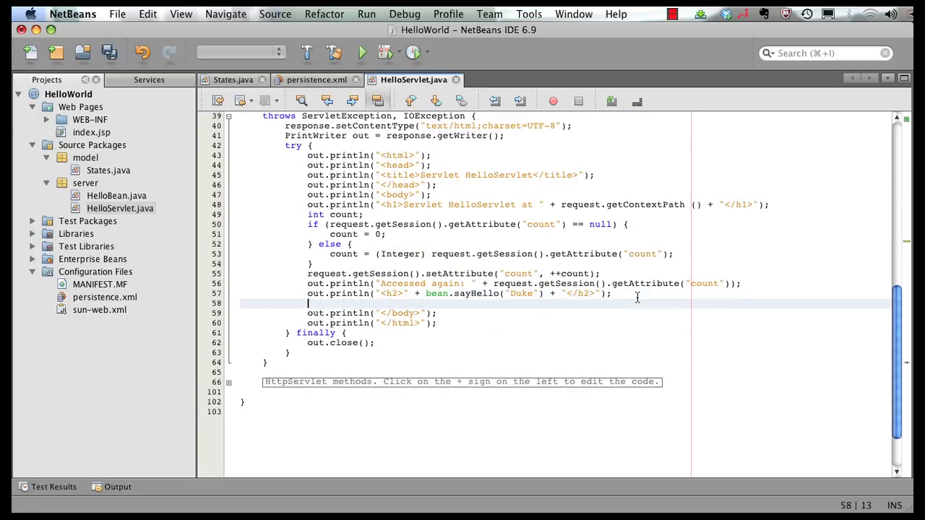
Type emf.createEntityManager().createNamedQuery( and look up the query name in States.java.
{"action": "type", "text": "emf."}
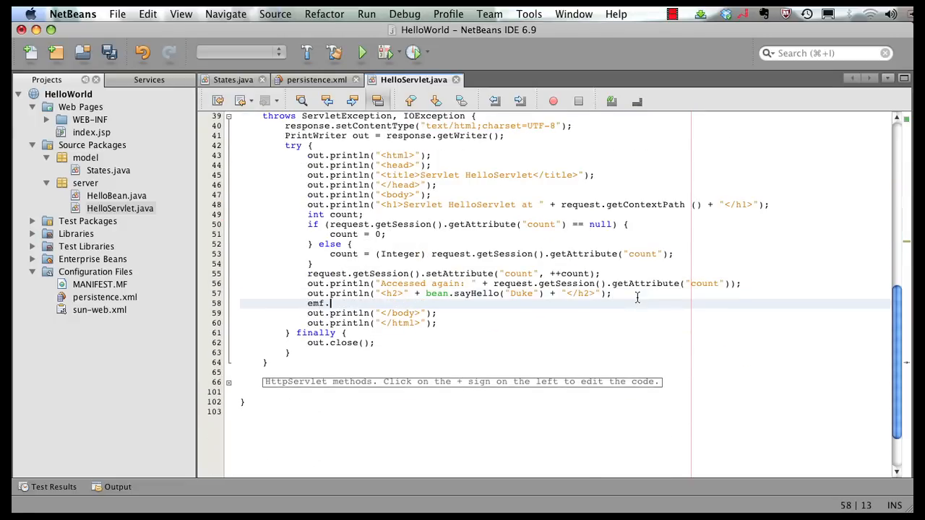
{"action": "type", "text": "createEntityManager()."}
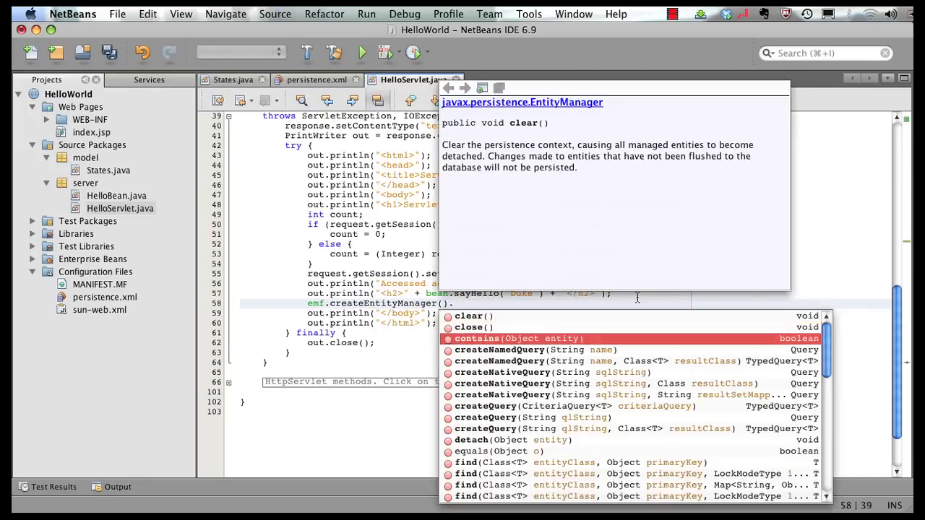
{"action": "left_click", "coordinate": [499, 350]}
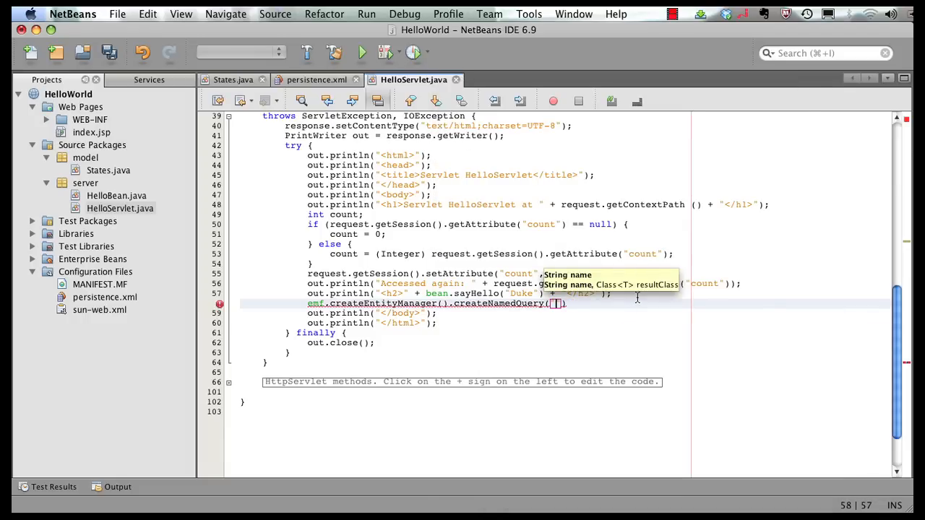
{"action": "left_click", "coordinate": [233, 79]}
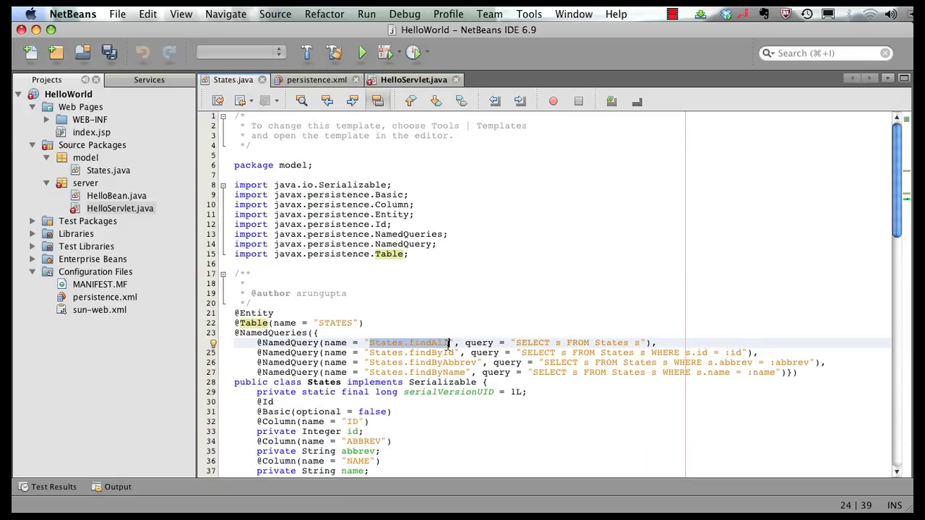
Assign (States) of the States.findAll query's getResultList().get(0) to 'States state'.
{"action": "left_click", "coordinate": [414, 79]}
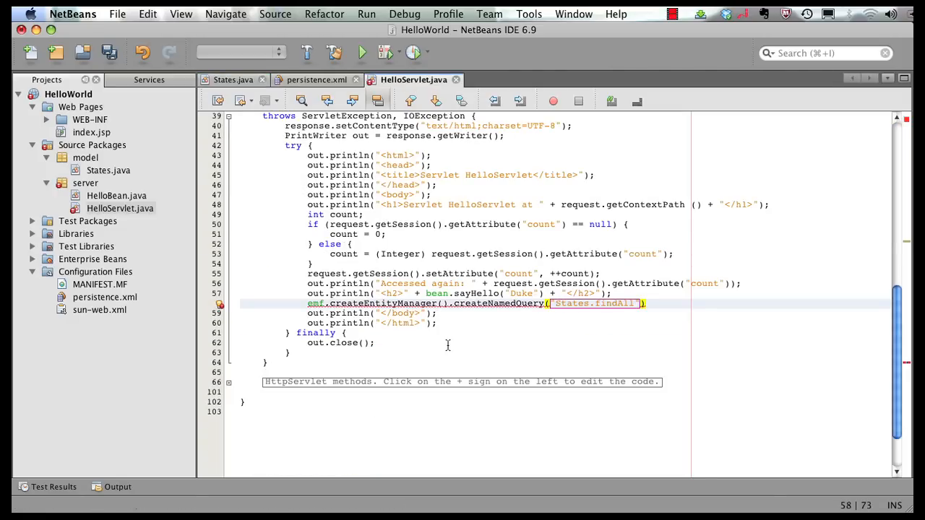
{"action": "type", "text": "."}
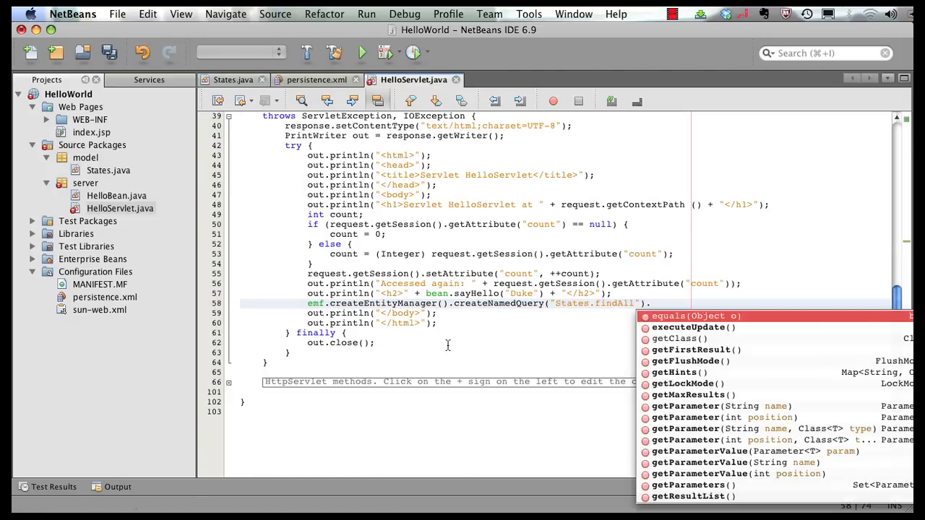
{"action": "type", "text": ".getResultList().get("}
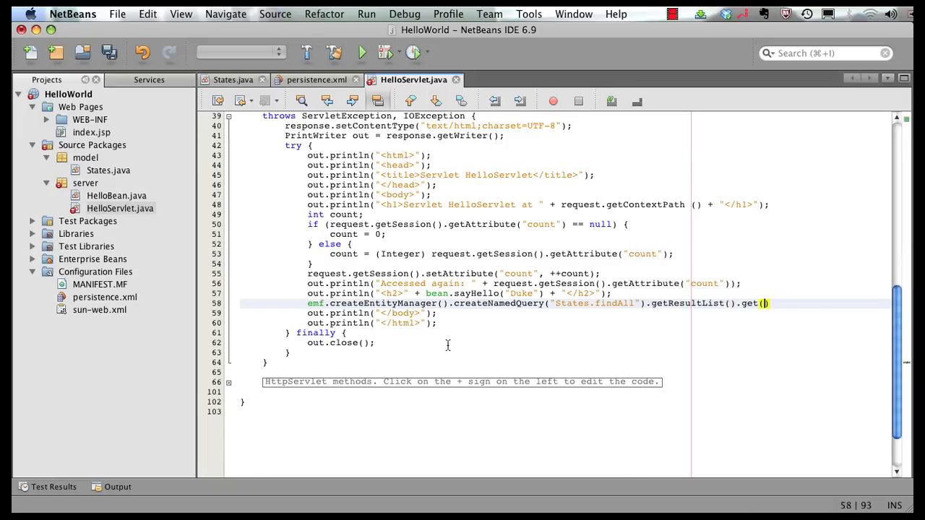
{"action": "type", "text": "0);"}
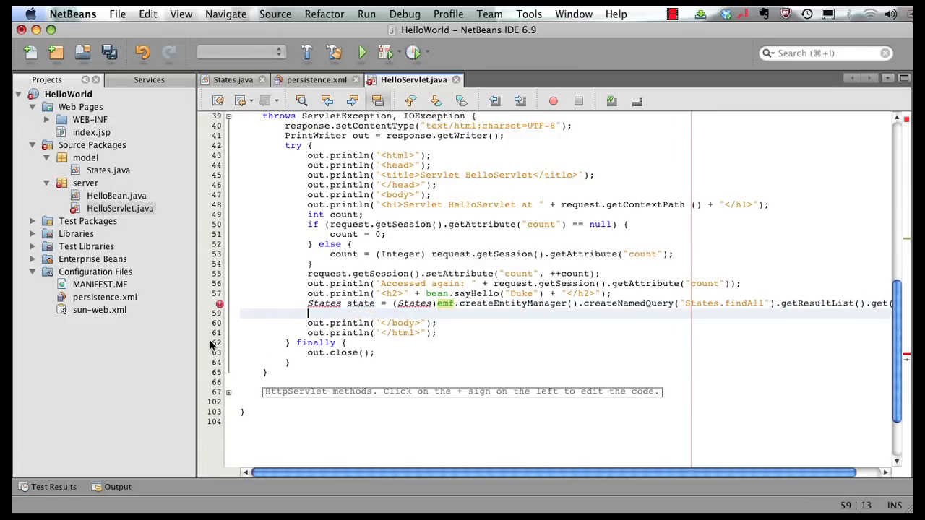
Import model.States and add out.println("<h2>" + state.getName() + "</h2>").
{"action": "left_click", "coordinate": [219, 304]}
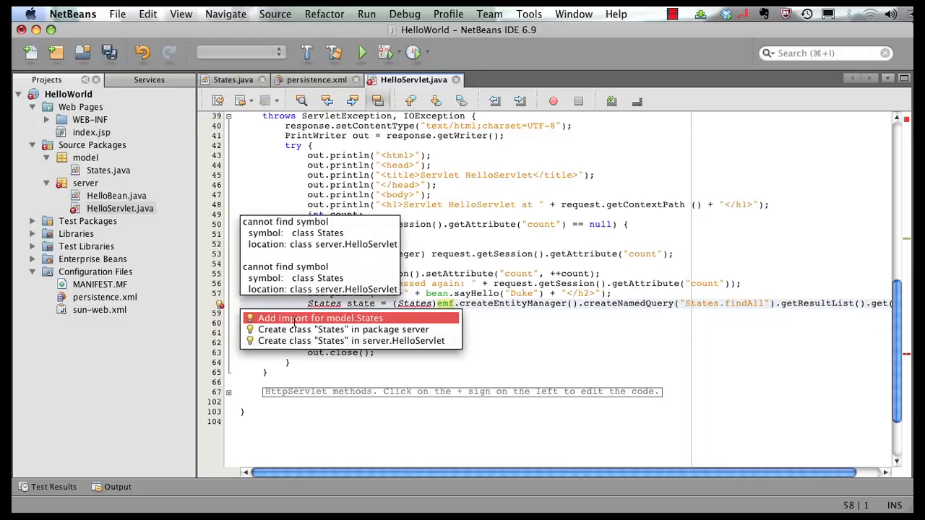
{"action": "left_click", "coordinate": [335, 318]}
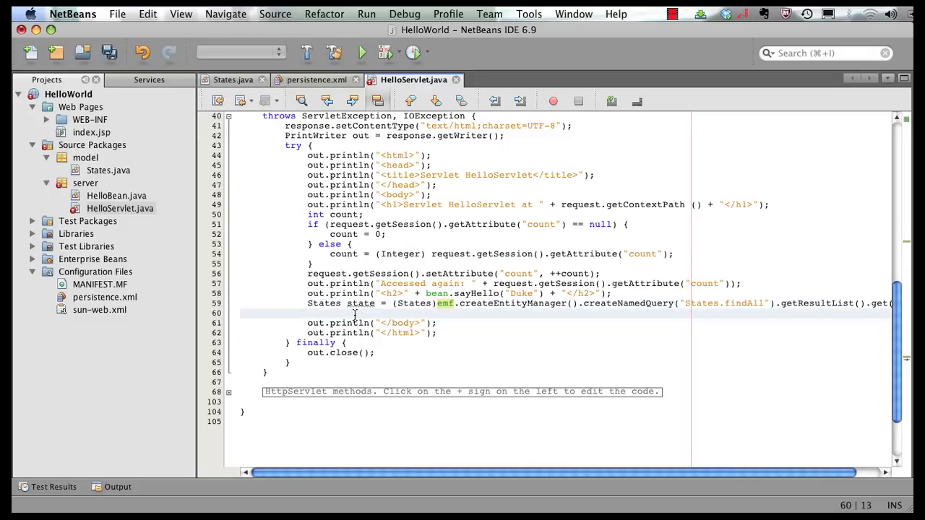
{"action": "type", "text": "out.println(\""}
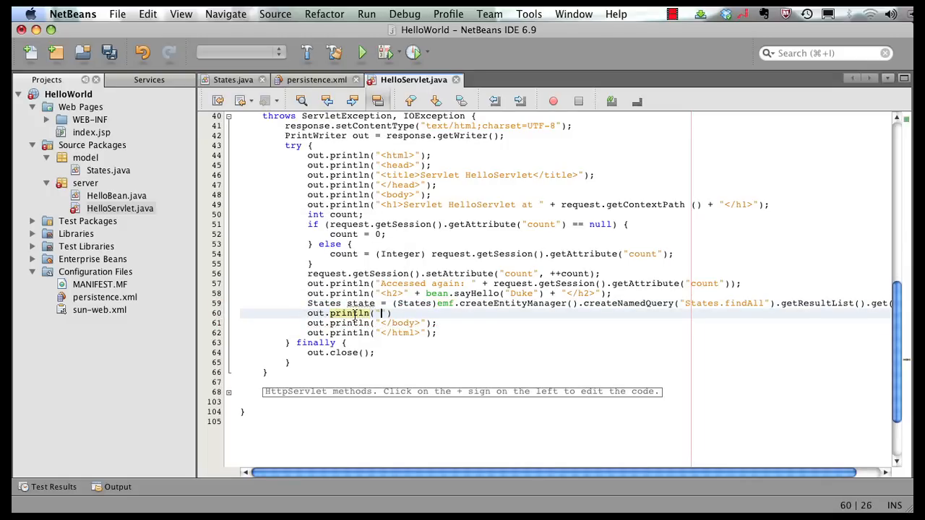
{"action": "type", "text": "<h2>"}
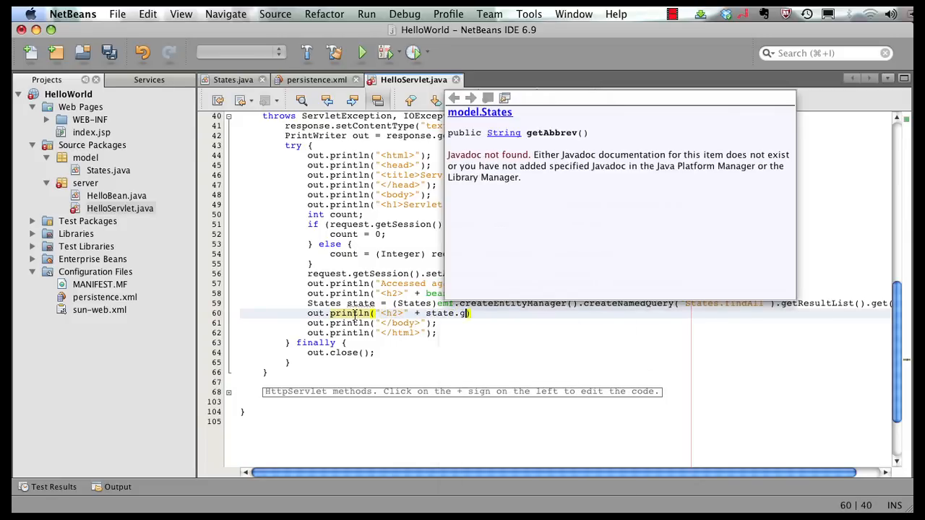
{"action": "type", "text": "etName()"}
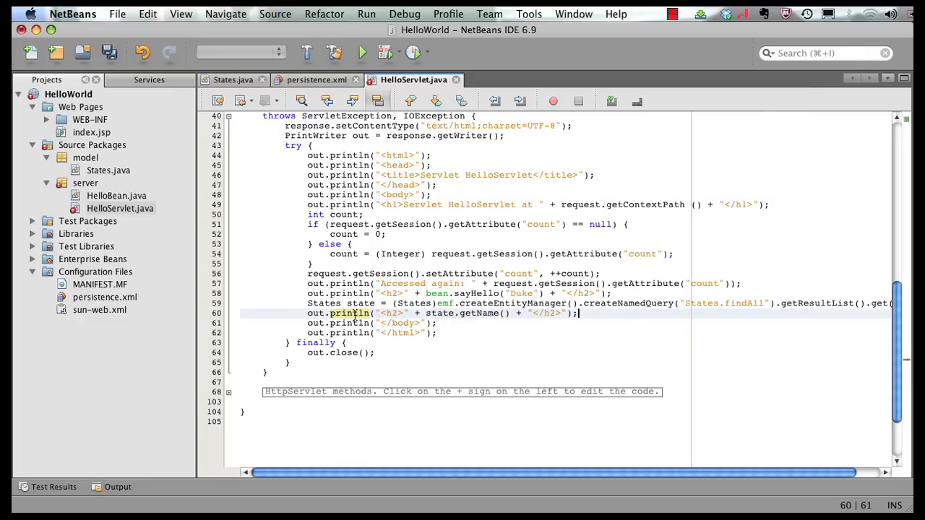
Save HelloServlet.java with Cmd+S to redeploy HelloWorld.
{"action": "key", "text": "Cmd+S"}
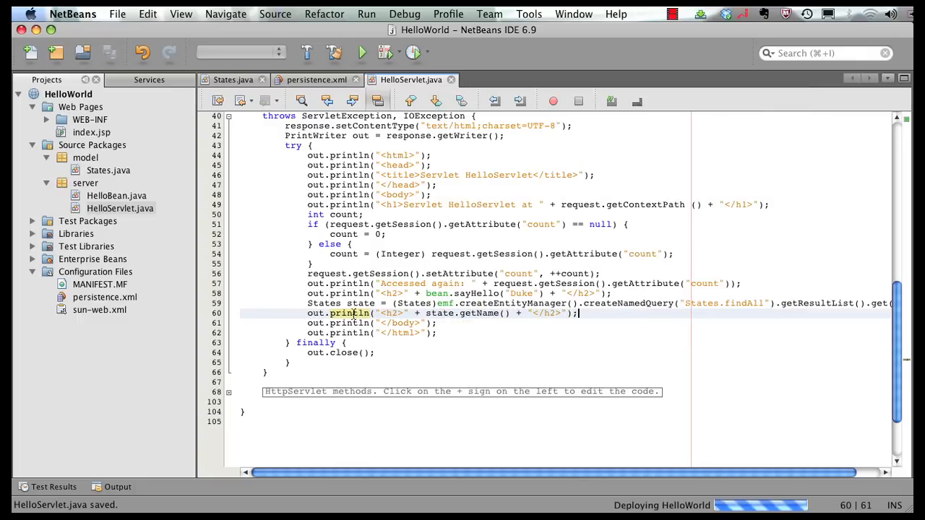
{"action": "left_click", "coordinate": [69, 94]}
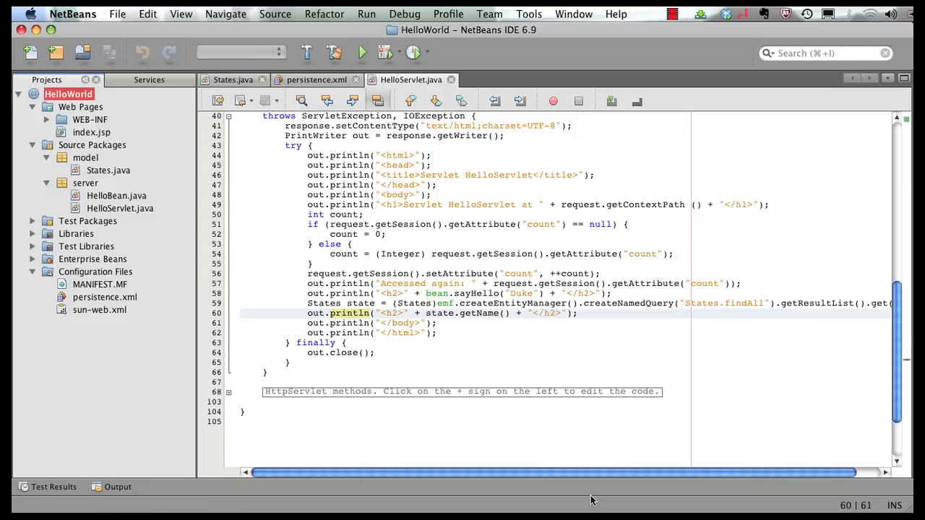
Duplicate the println line, printing "State name:" and "State abbrev:" with state.getAbbrev().
{"action": "key", "text": "Cmd+Tab"}
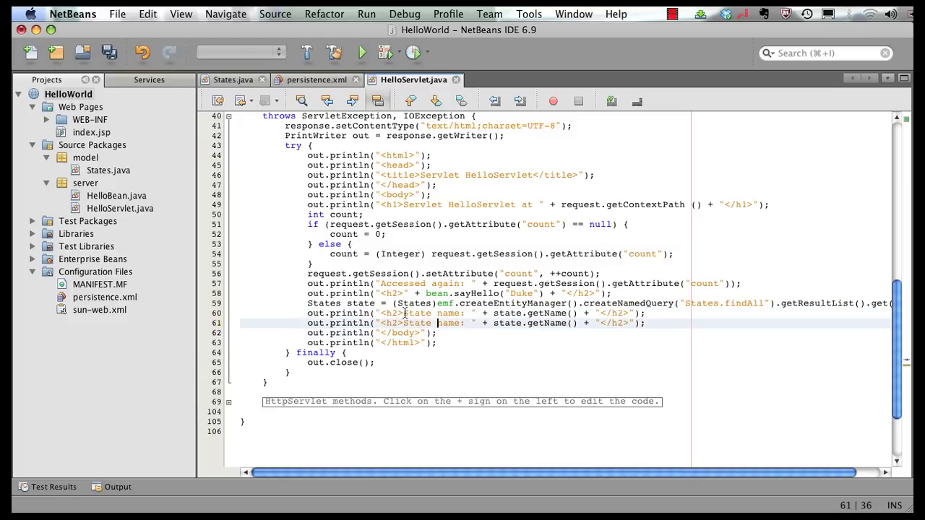
{"action": "type", "text": "abbrev"}
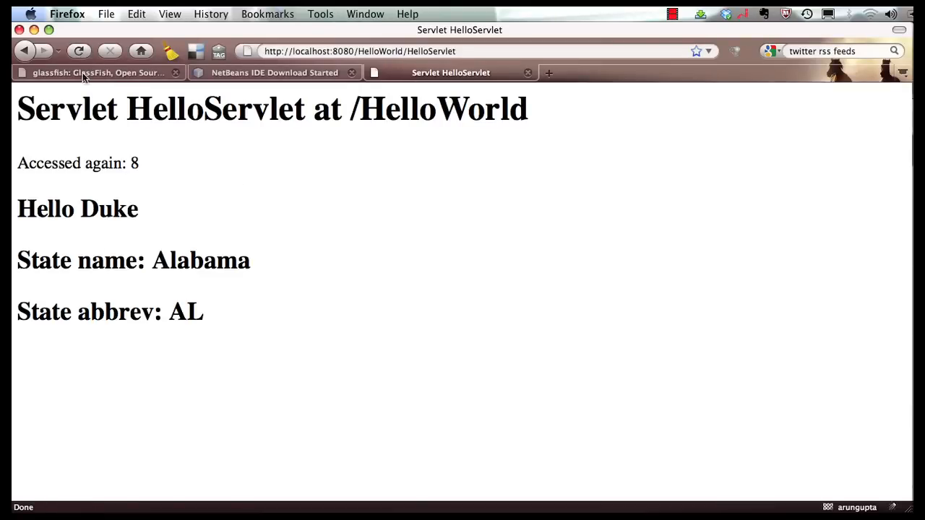
Highlight the 'State name: Alabama' and 'State abbrev: AL' output lines.
{"action": "left_click_drag", "start_coordinate": [91, 260], "coordinate": [203, 321]}
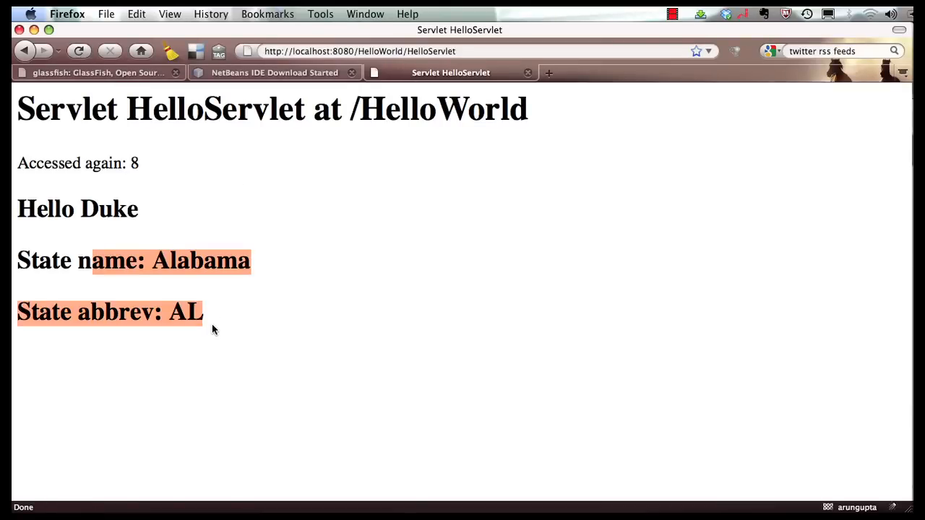
{"action": "mouse_move", "coordinate": [214, 331]}
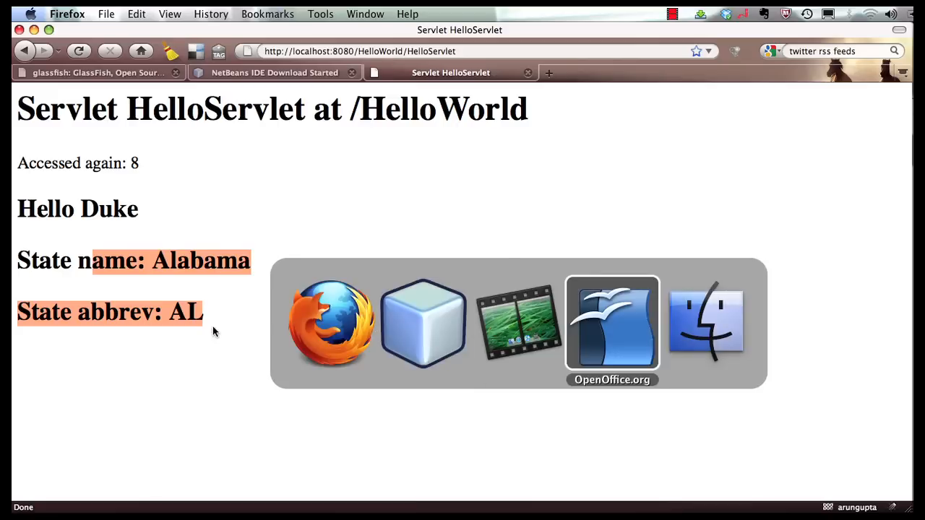
Bring the intro.odp presentation to the front on its References slide.
{"action": "left_click", "coordinate": [611, 323]}
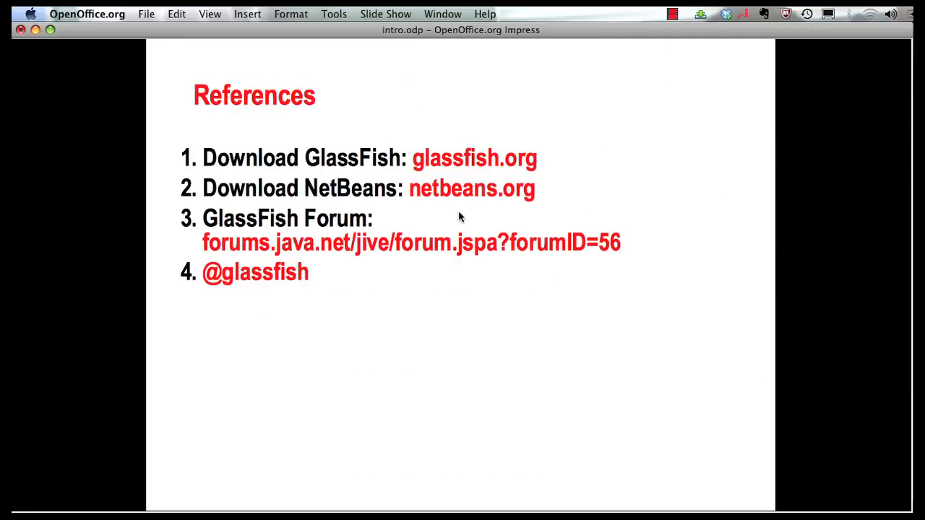
{"action": "mouse_move", "coordinate": [565, 172]}
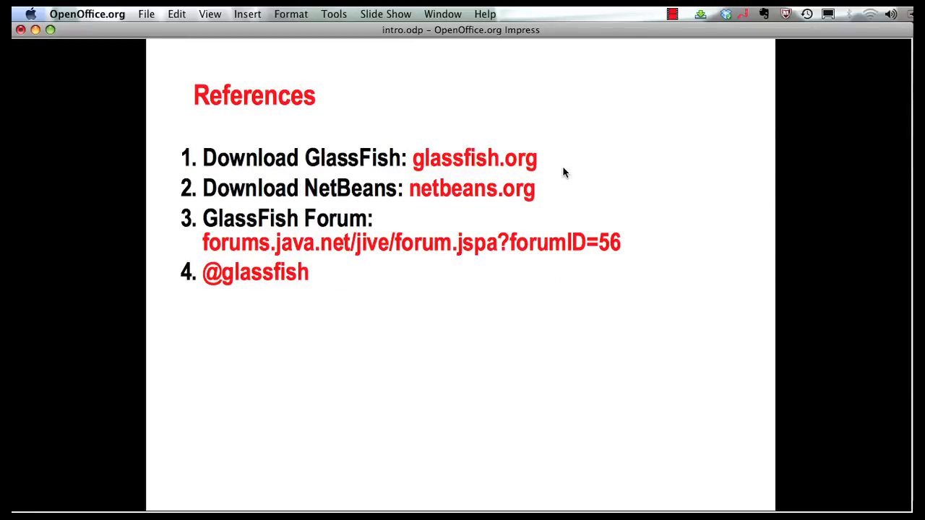
{"action": "mouse_move", "coordinate": [625, 244]}
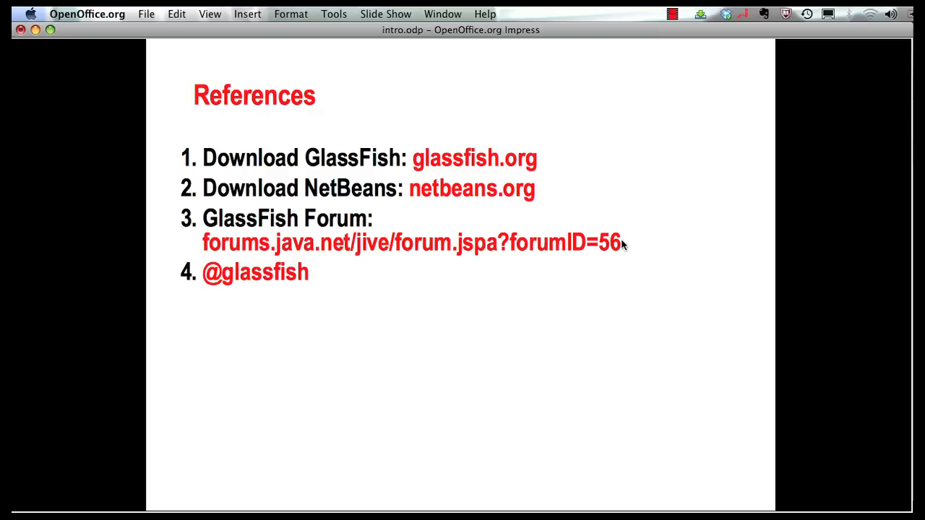
{"action": "mouse_move", "coordinate": [634, 255]}
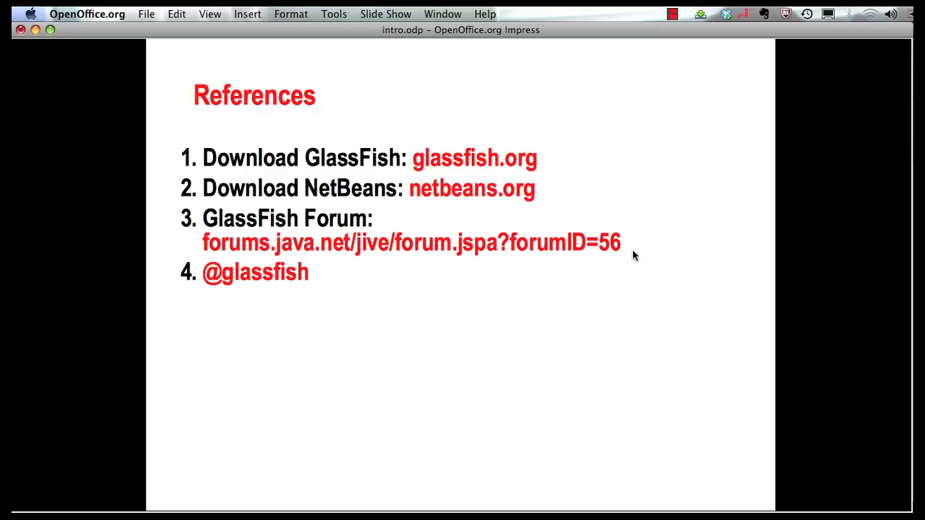
{"action": "mouse_move", "coordinate": [488, 280]}
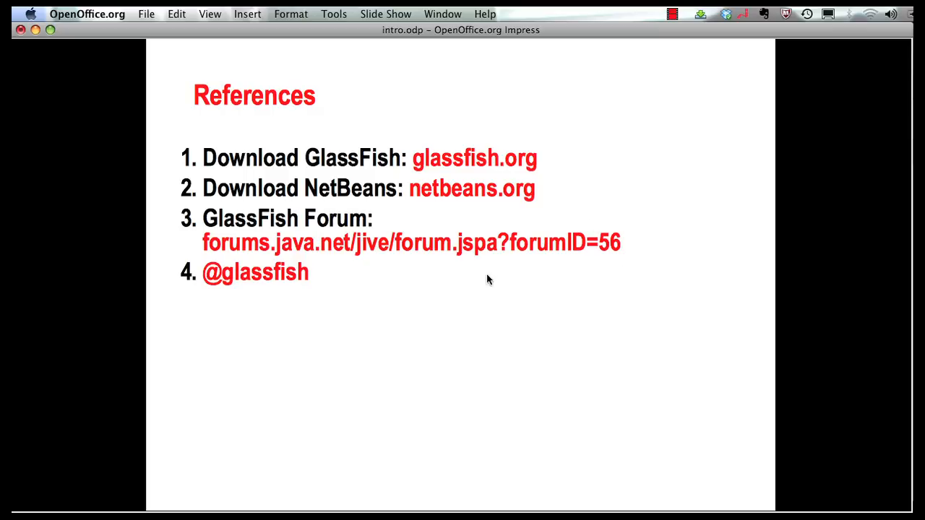